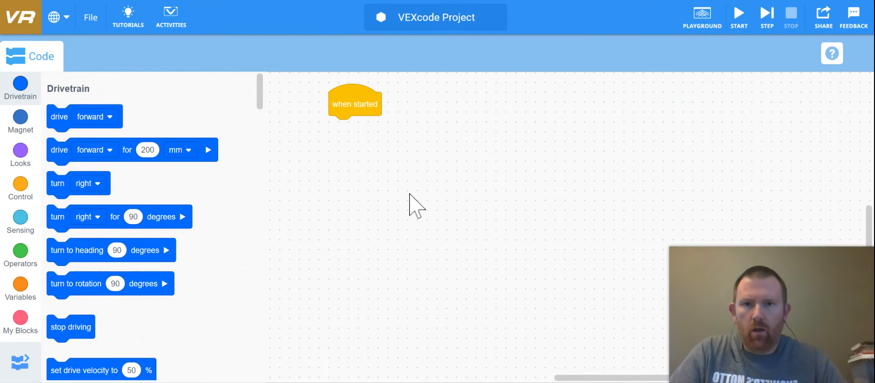
# Rename the project to "Creating a Variable".
pyautogui.click(435, 16)
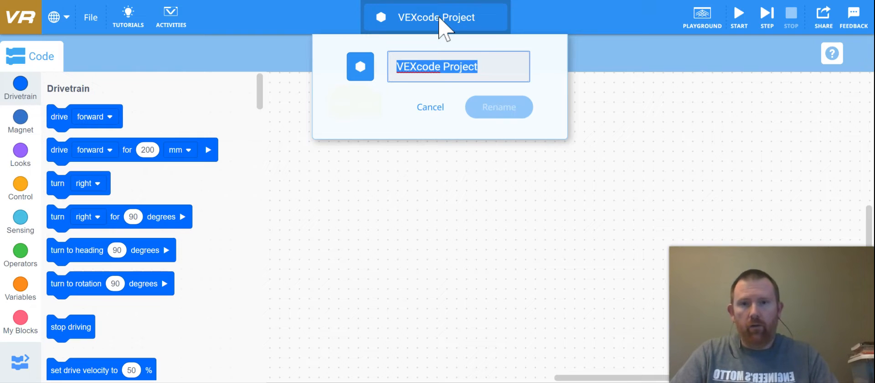
pyautogui.write('Creating a')
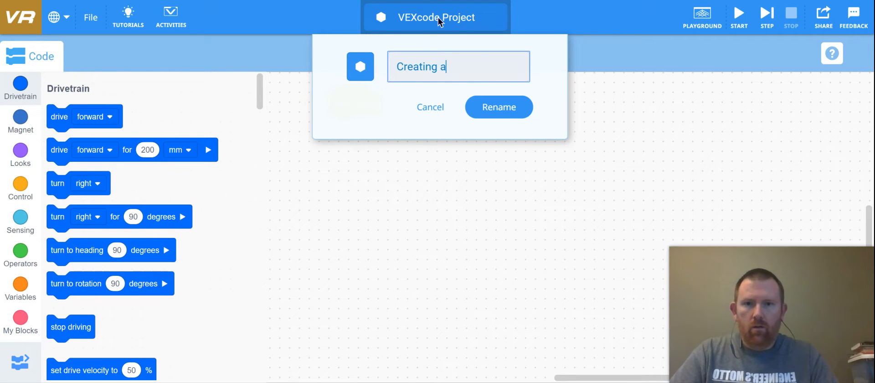
pyautogui.write('Varia')
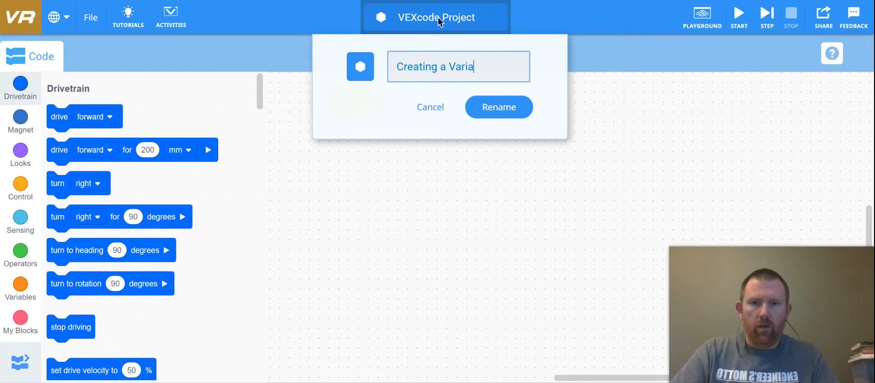
pyautogui.write('ble')
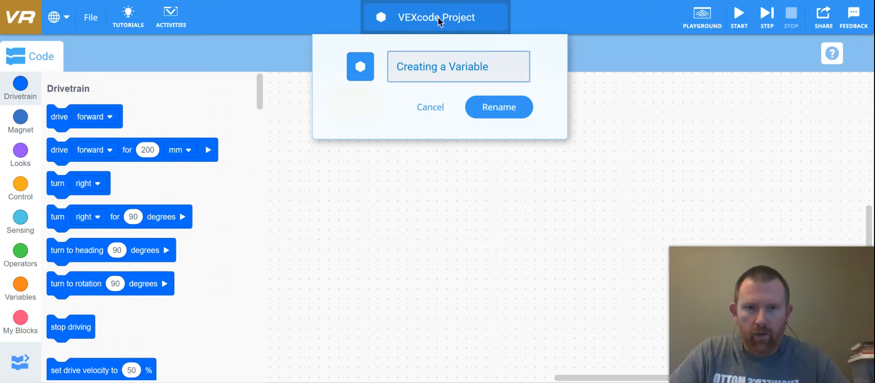
pyautogui.click(498, 106)
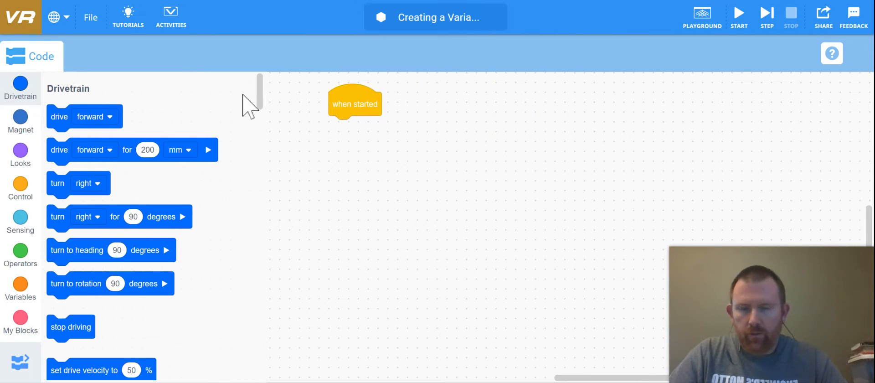
pyautogui.moveTo(530, 241)
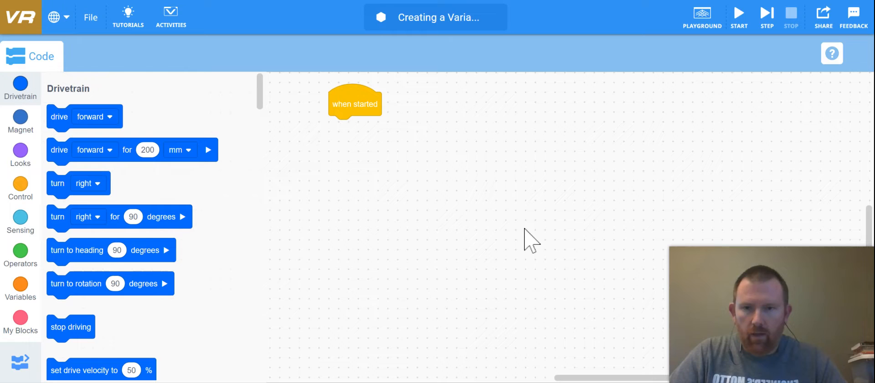
pyautogui.moveTo(179, 243)
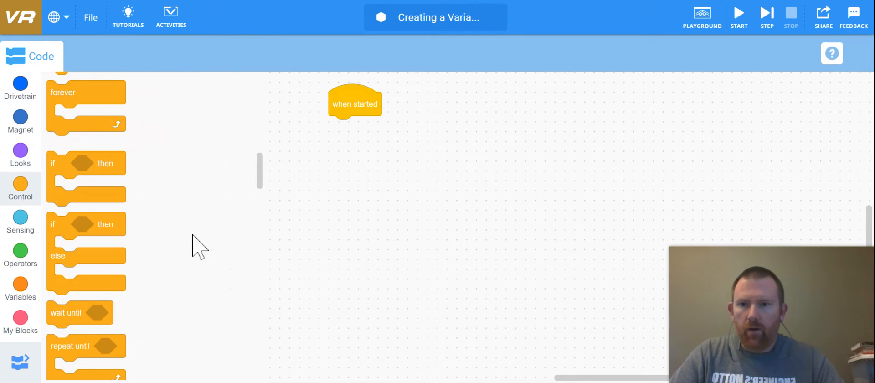
# Create a new numeric variable named Distance from the Variables category.
pyautogui.click(20, 287)
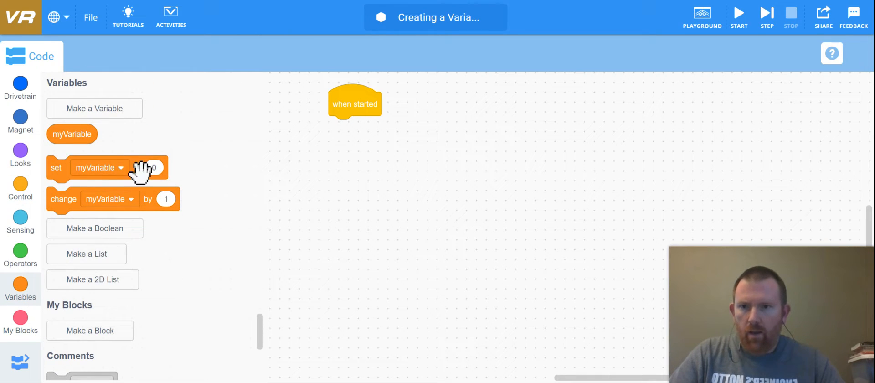
pyautogui.moveTo(110, 115)
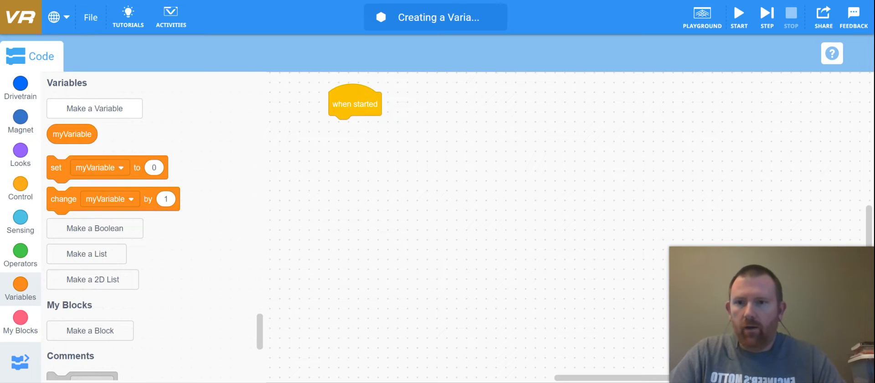
pyautogui.click(94, 109)
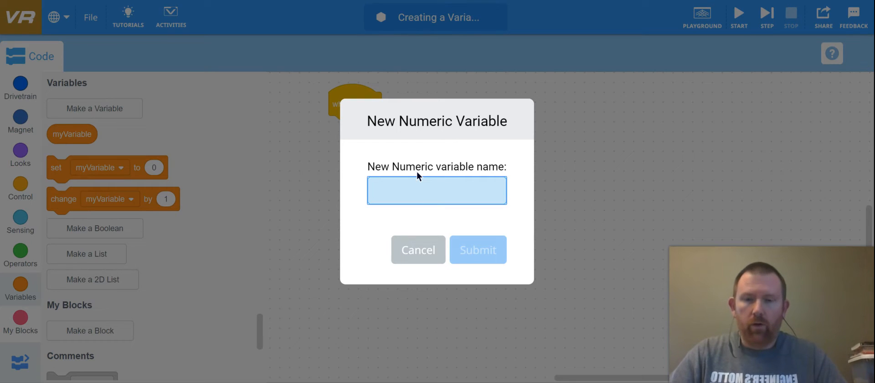
pyautogui.write('Distance')
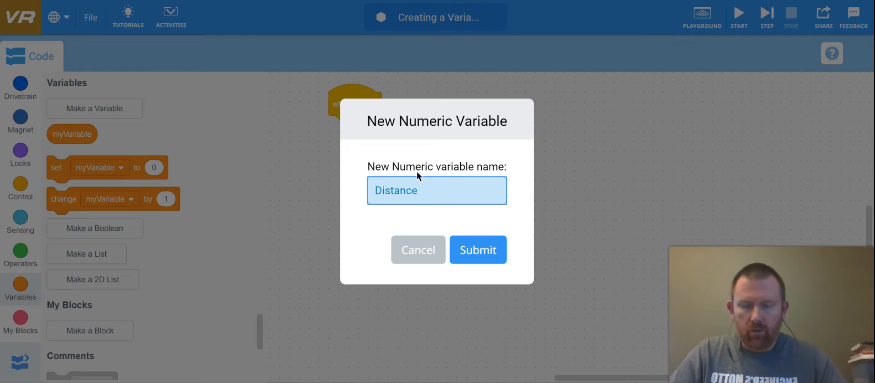
pyautogui.click(476, 250)
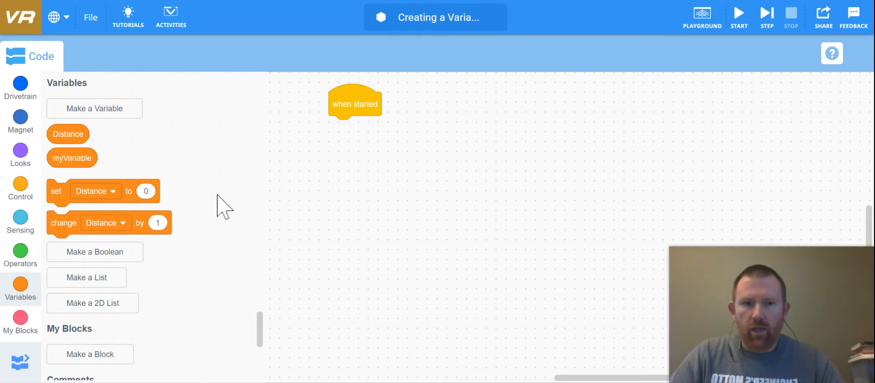
pyautogui.click(20, 190)
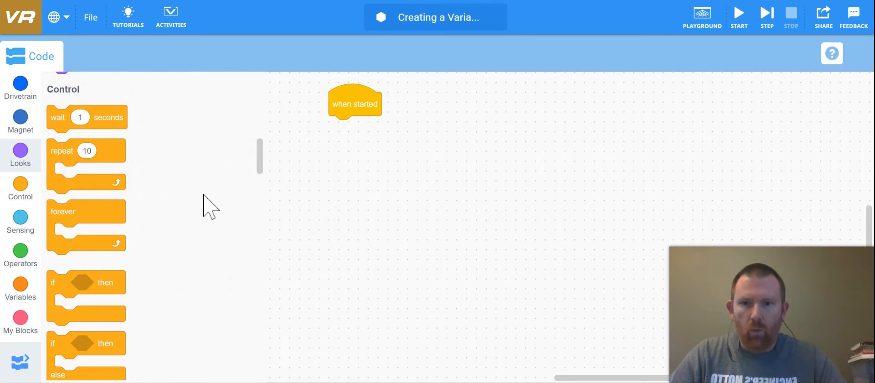
pyautogui.click(20, 87)
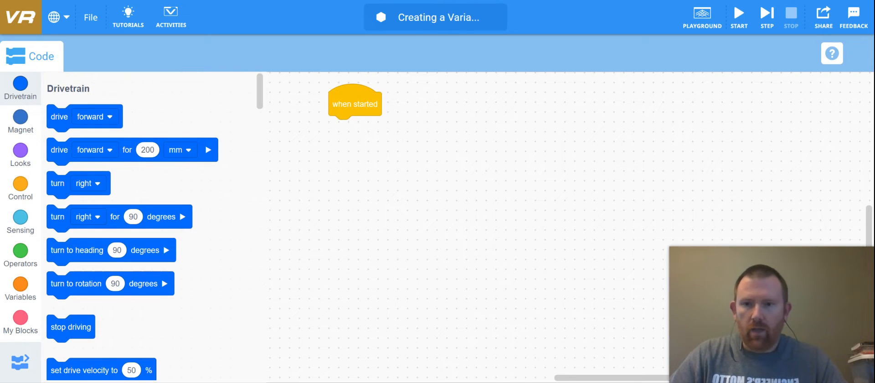
pyautogui.moveTo(150, 207)
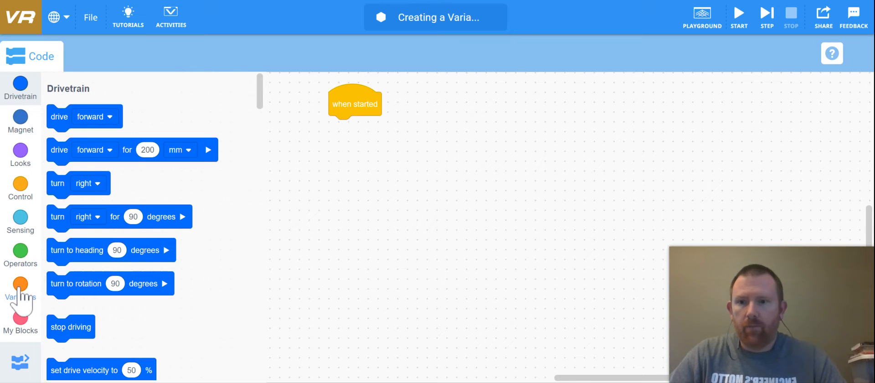
# Attach a set Distance block under when started and give it the value 200.
pyautogui.click(20, 287)
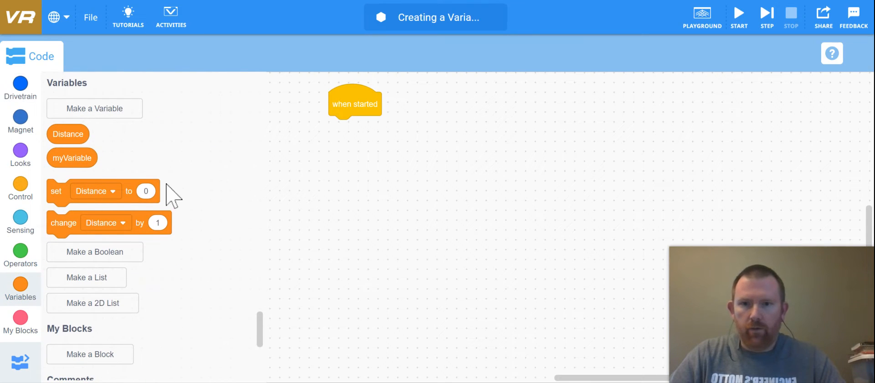
pyautogui.moveTo(56, 190); pyautogui.dragTo(285, 173)
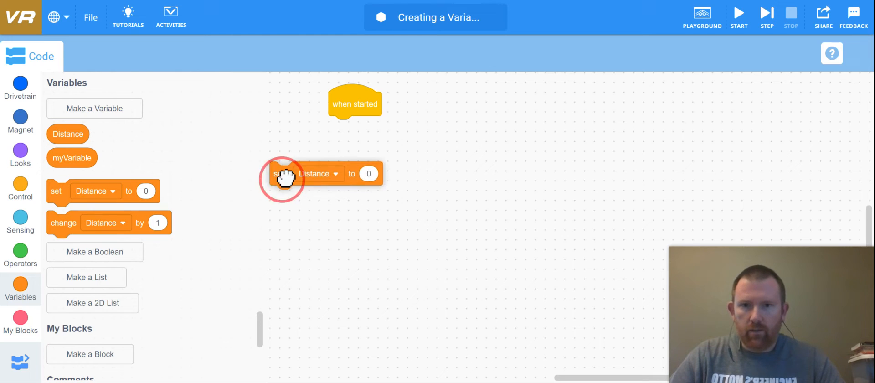
pyautogui.moveTo(286, 173); pyautogui.dragTo(344, 136)
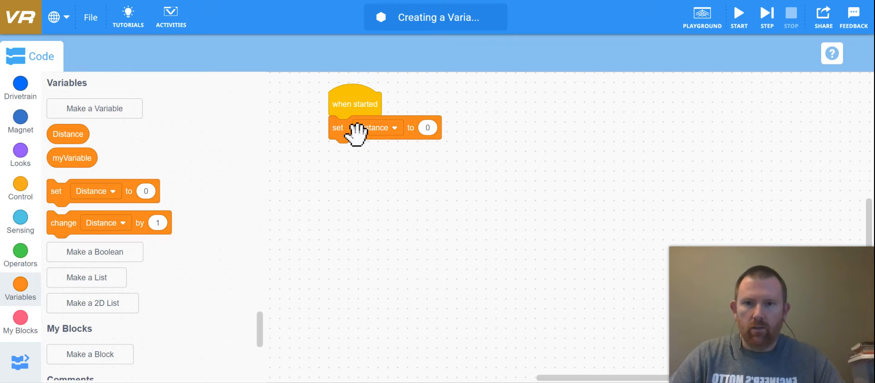
pyautogui.moveTo(71, 134)
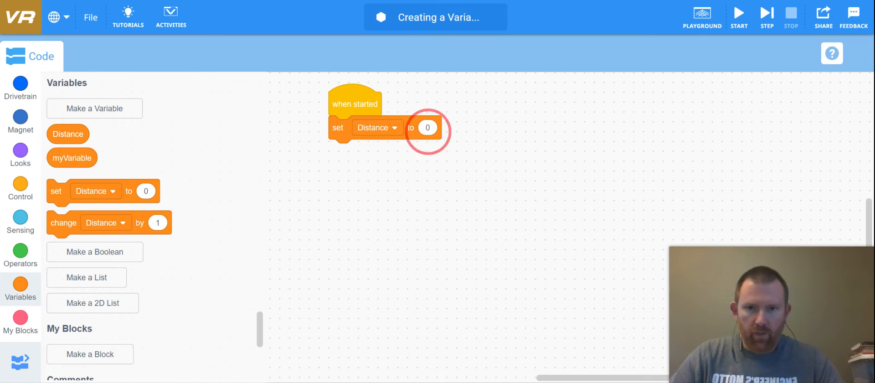
pyautogui.write('200')
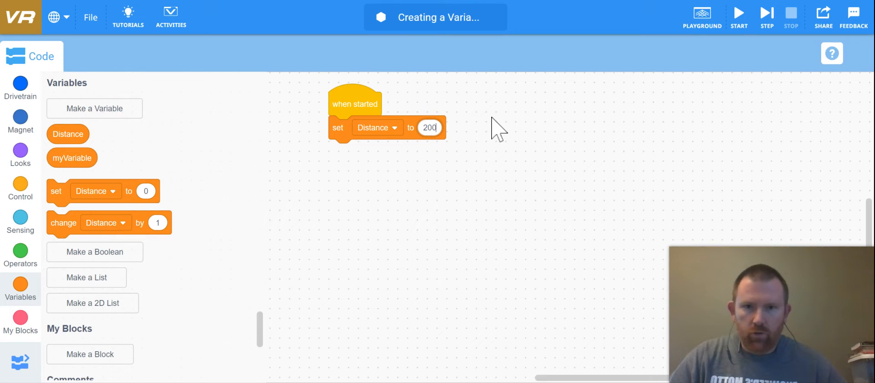
pyautogui.moveTo(226, 193)
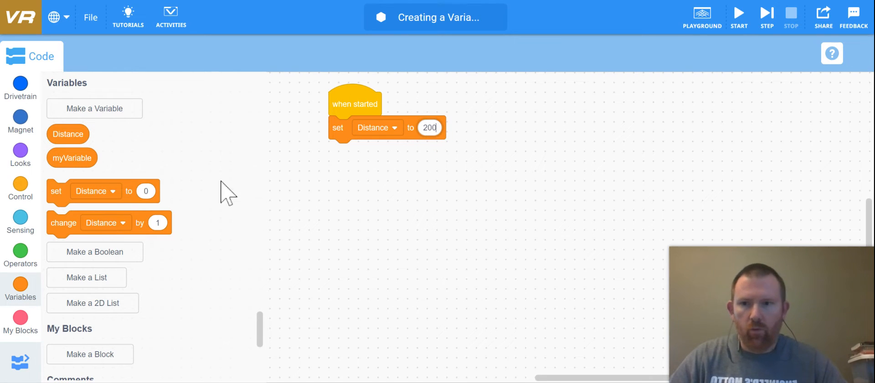
pyautogui.click(20, 220)
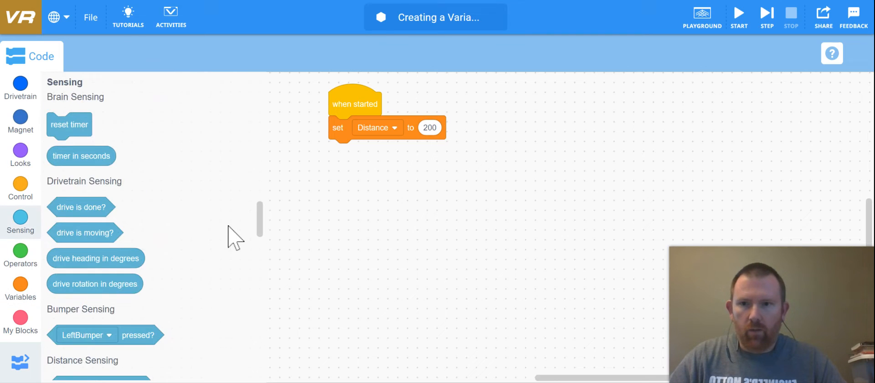
pyautogui.click(20, 87)
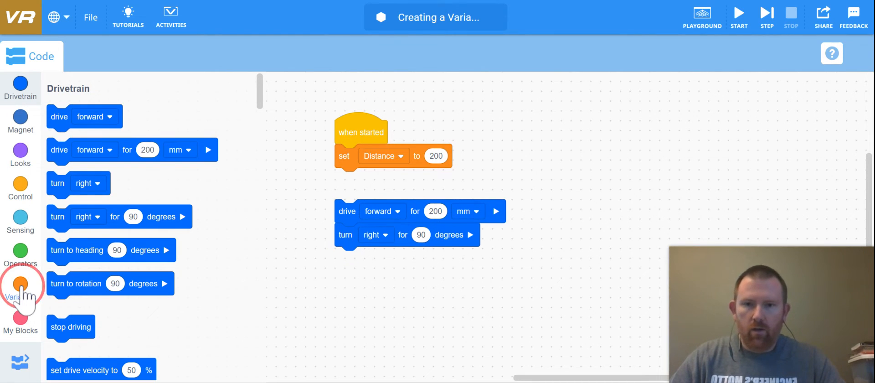
# Use the Distance variable as the length of the first drive forward block.
pyautogui.click(20, 287)
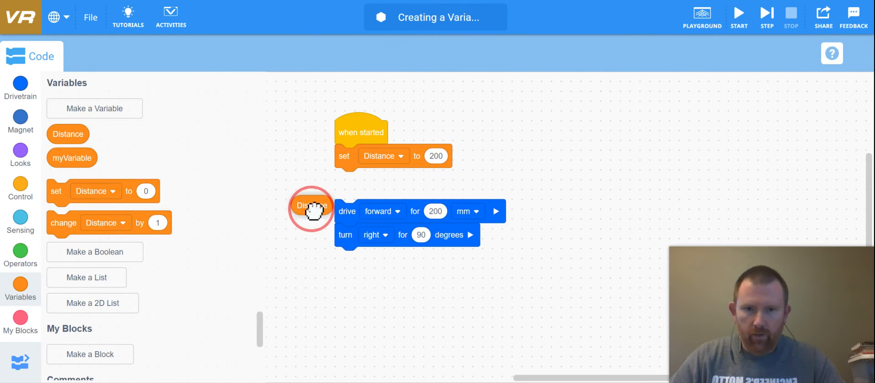
pyautogui.moveTo(313, 210); pyautogui.dragTo(434, 211)
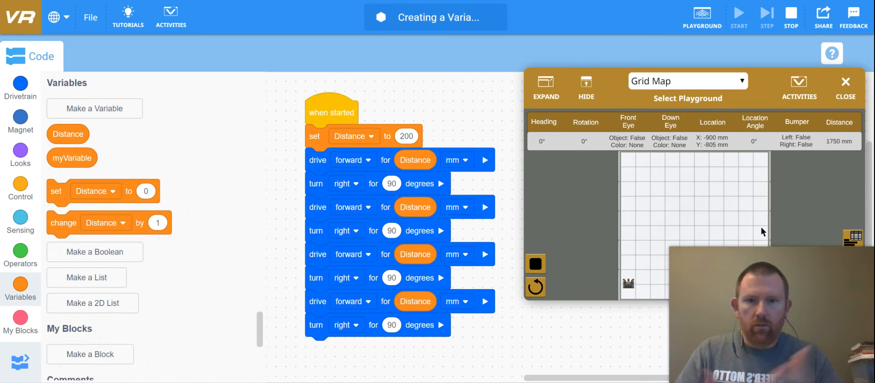
# Run the program so the robot drives the 200 mm square on the Grid Map.
pyautogui.click(767, 14)
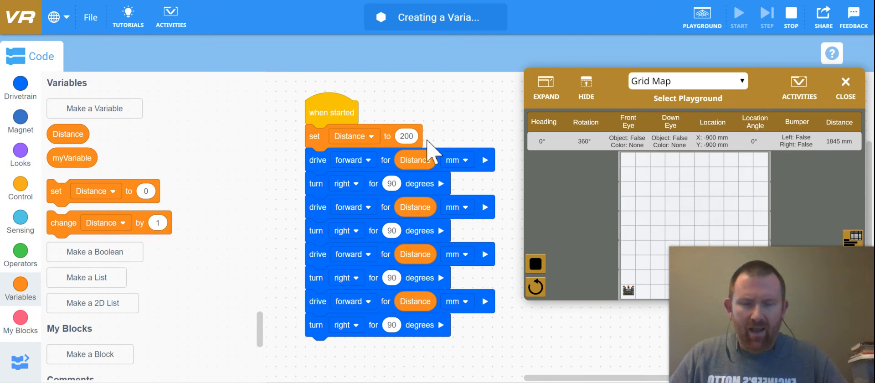
pyautogui.moveTo(496, 211)
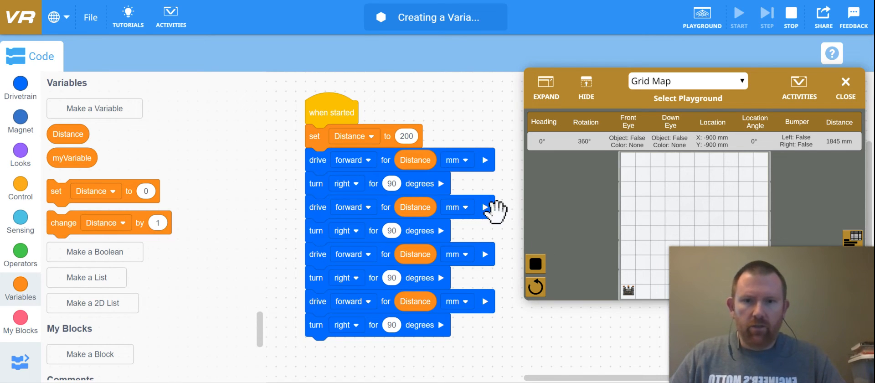
pyautogui.moveTo(628, 252)
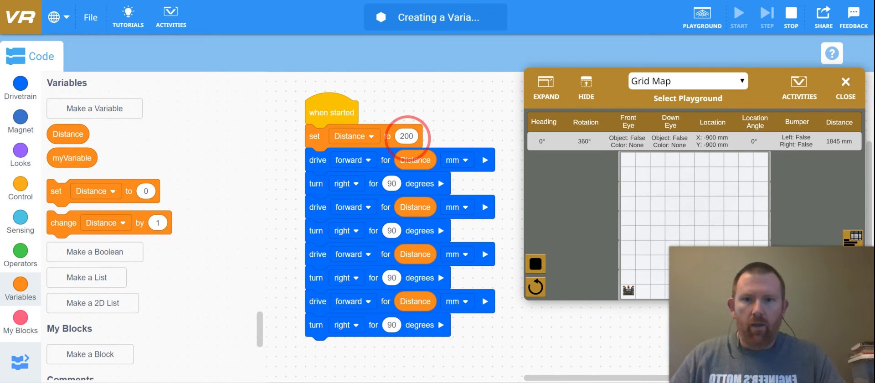
# Change the set Distance value to 500 and run the larger square on the playground.
pyautogui.click(406, 136)
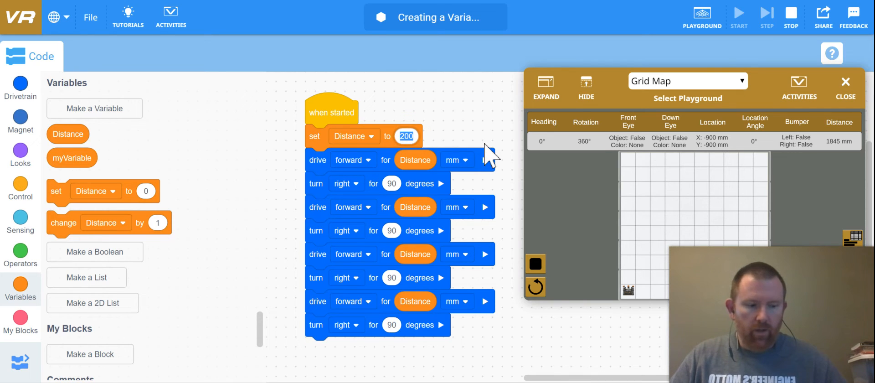
pyautogui.write('500')
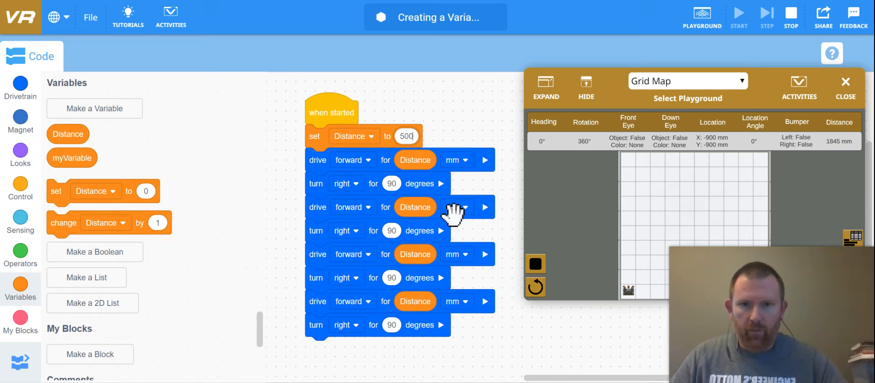
pyautogui.moveTo(416, 242)
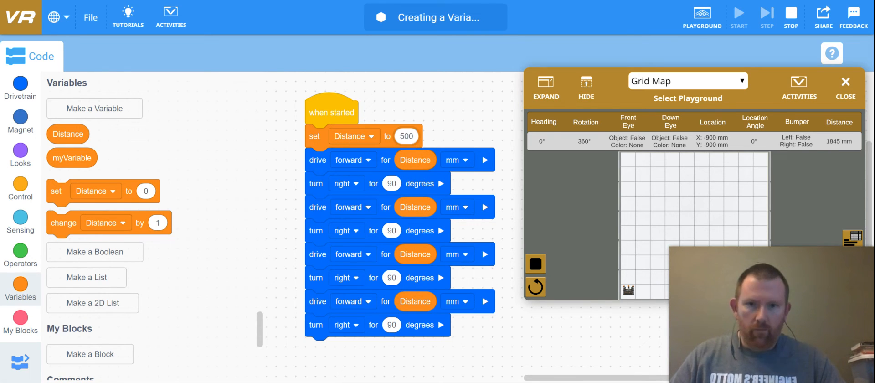
pyautogui.moveTo(474, 205)
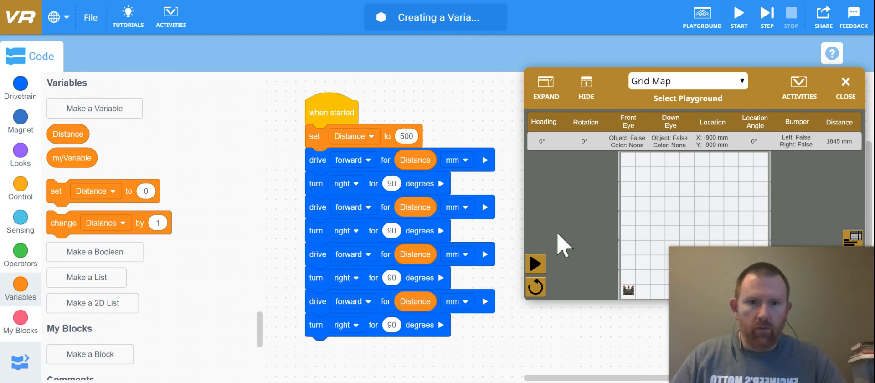
pyautogui.click(533, 264)
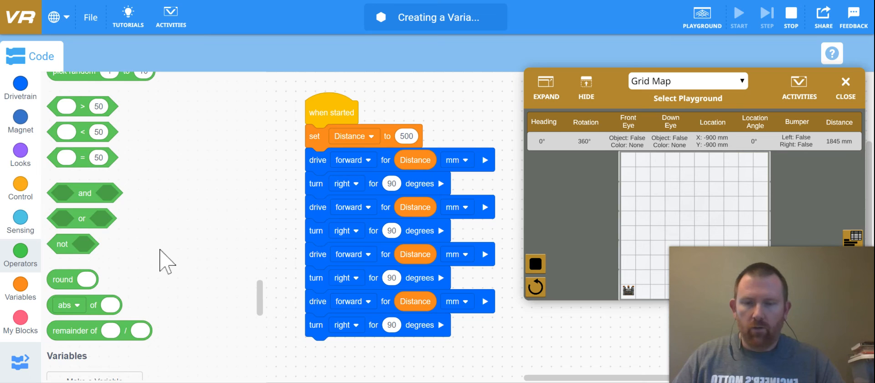
pyautogui.click(20, 221)
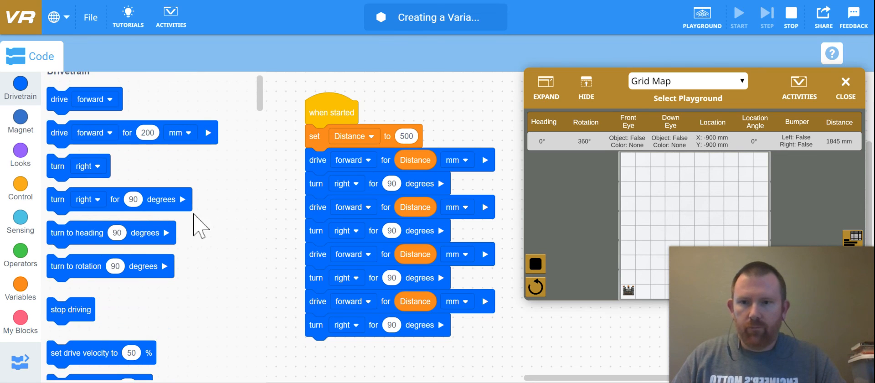
pyautogui.scroll(-3)
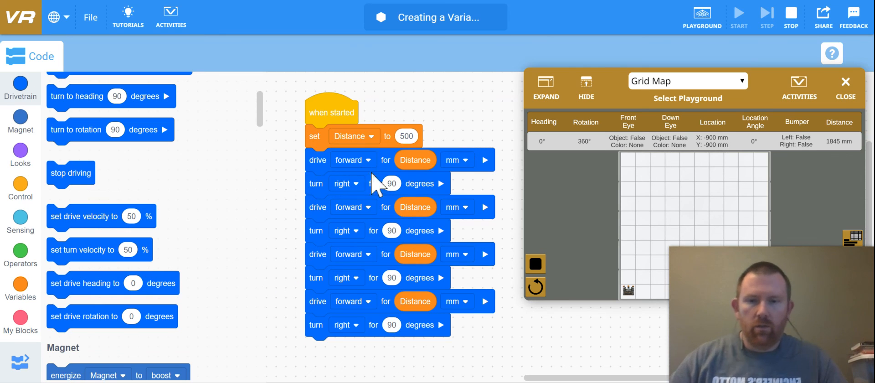
pyautogui.moveTo(371, 140)
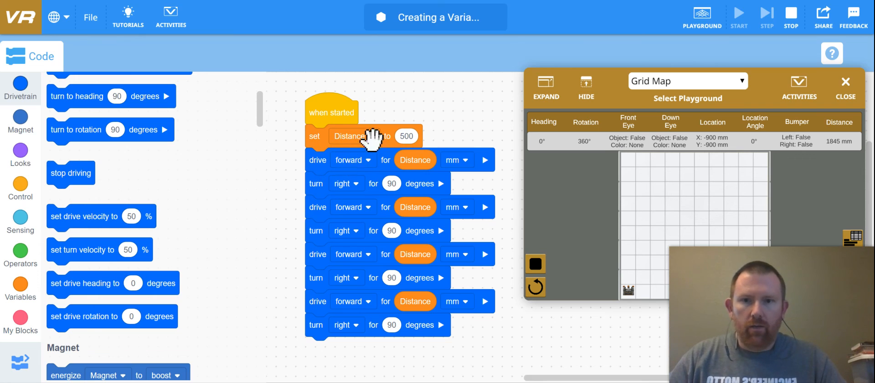
pyautogui.moveTo(90, 17)
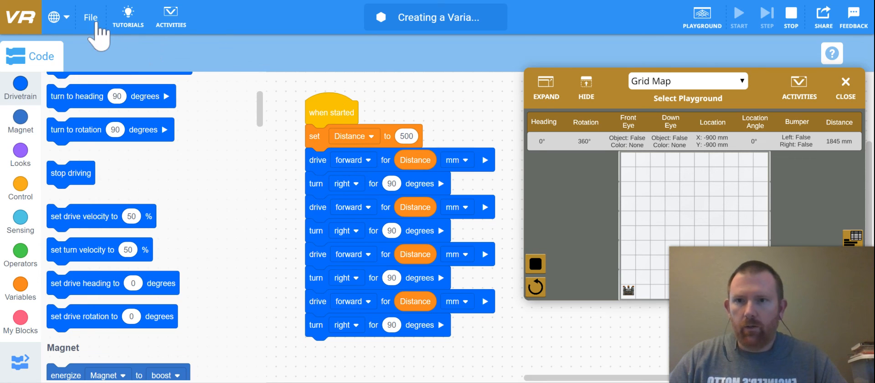
pyautogui.click(90, 17)
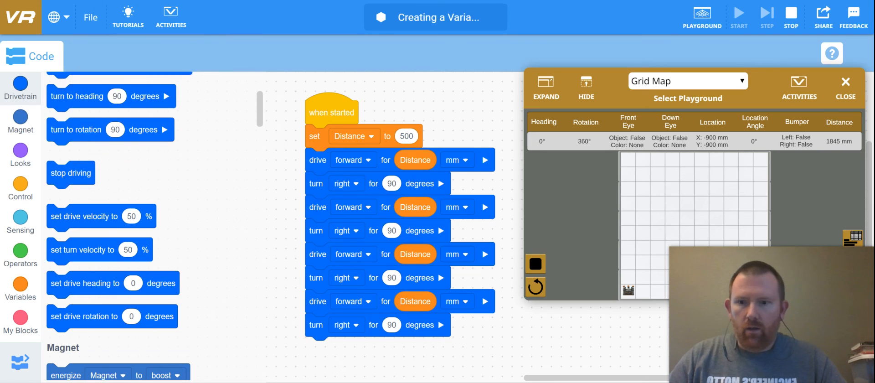
pyautogui.moveTo(762, 14)
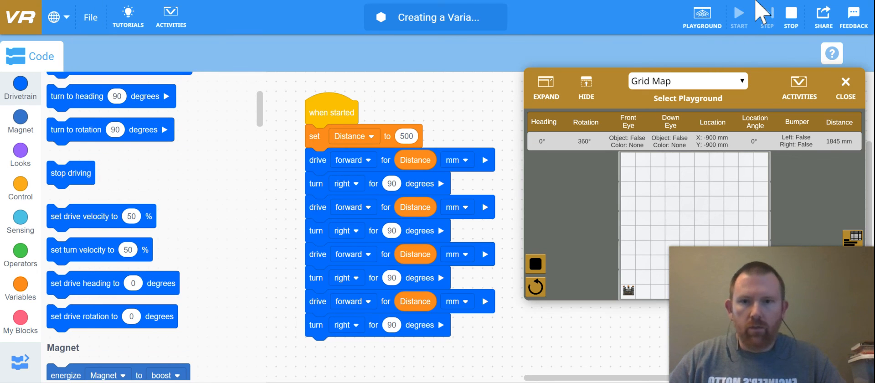